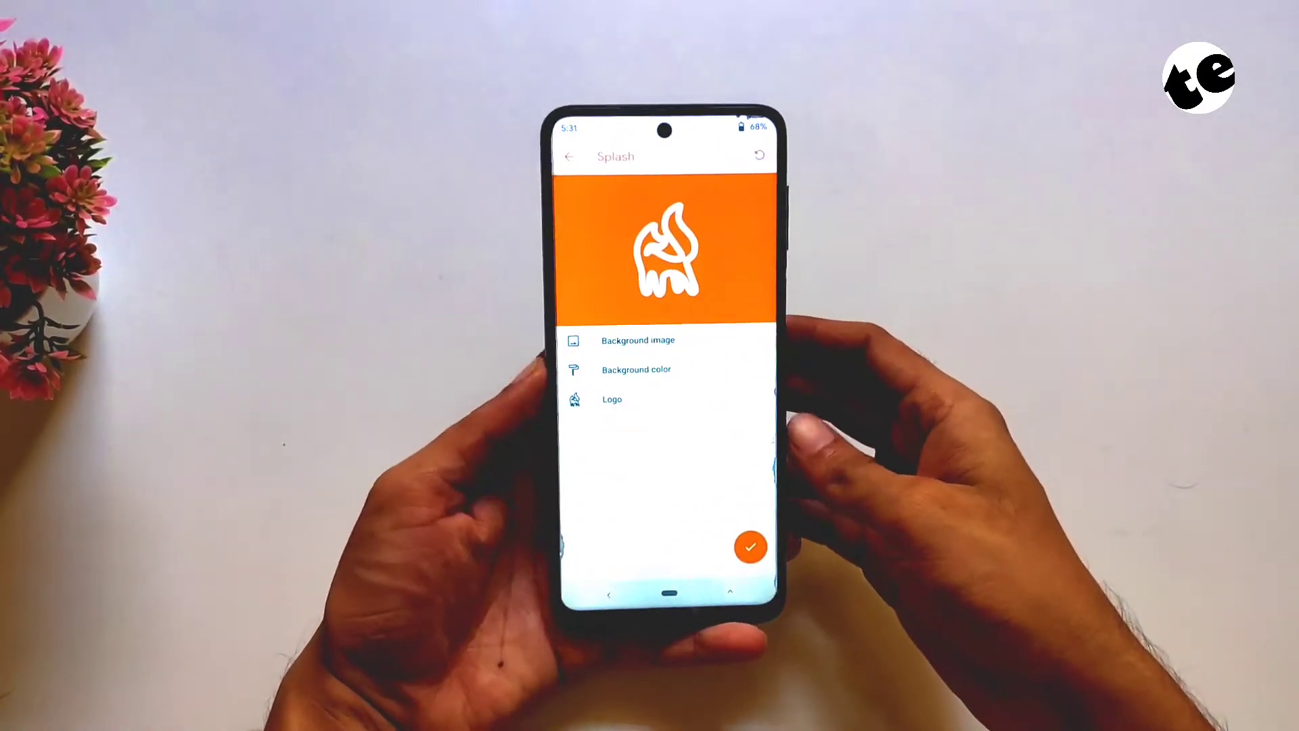
Back out of Splash customization to Settings and bring up the OTA & ROM settings.
click(572, 157)
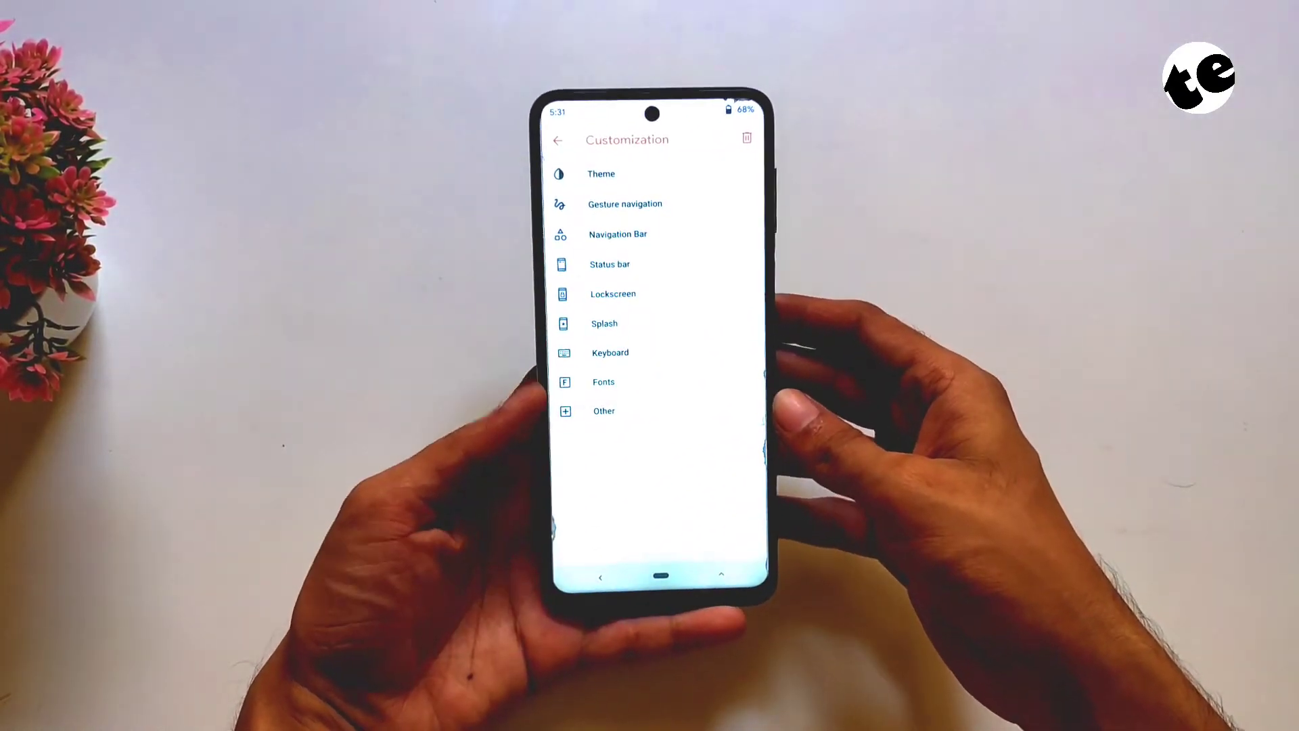
click(558, 139)
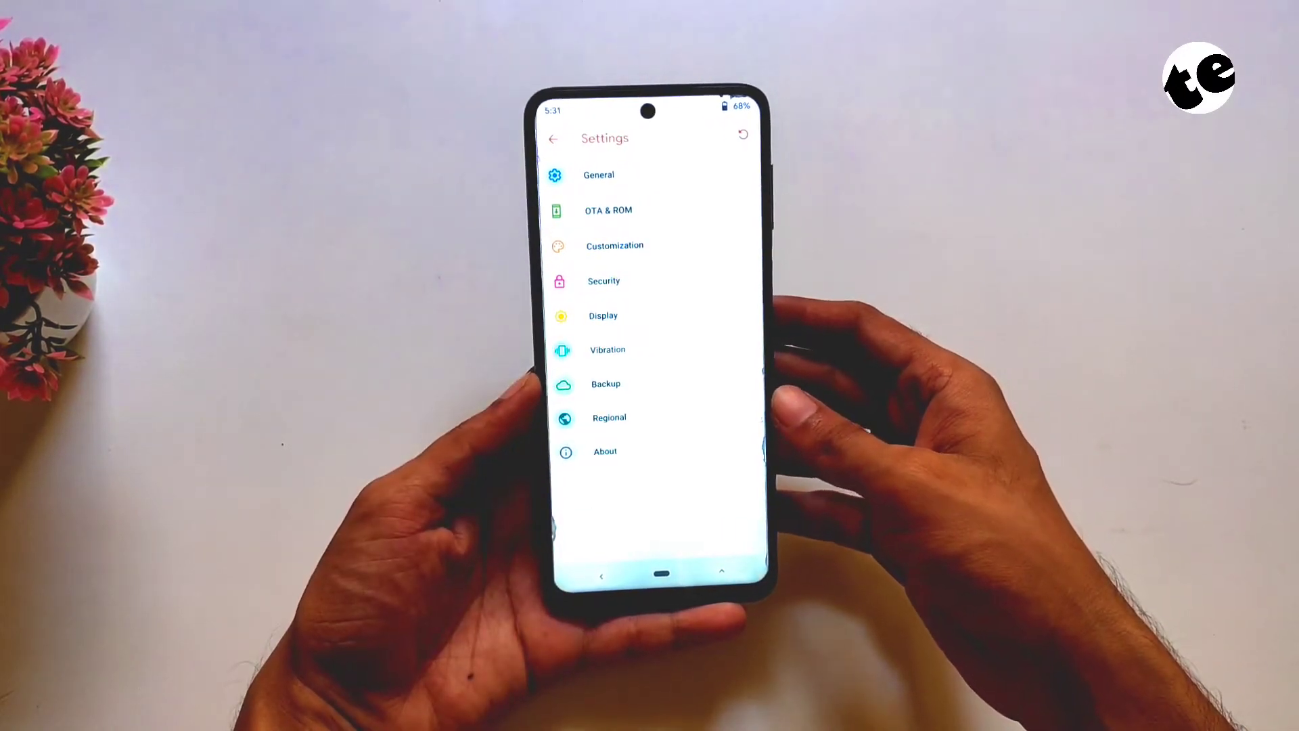
click(608, 209)
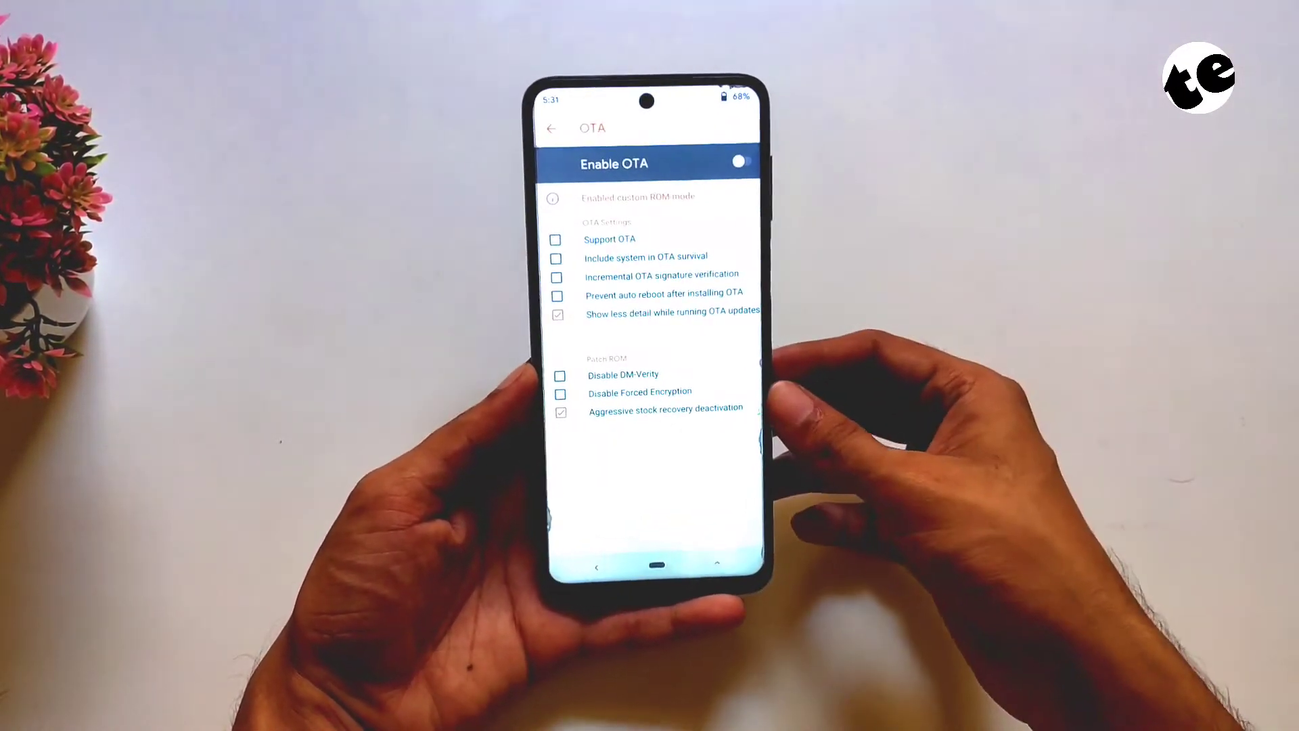
click(551, 128)
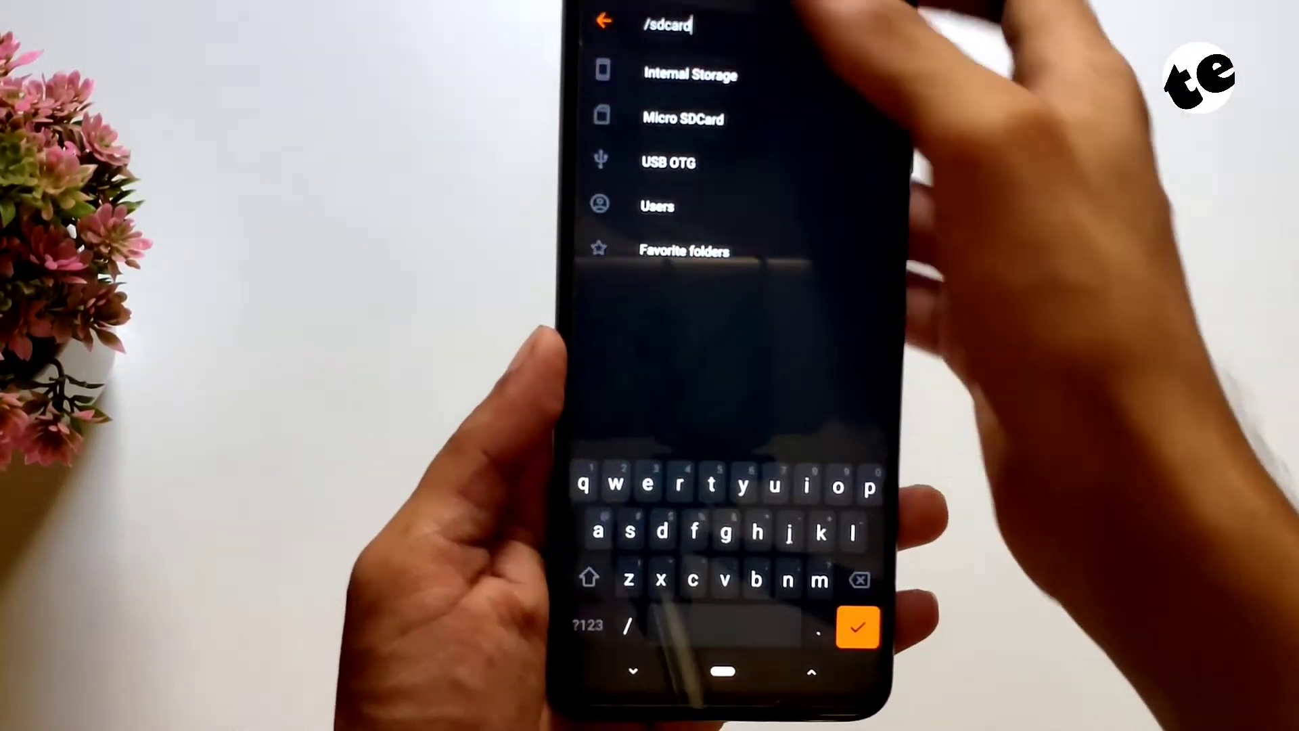
Browse into the Micro SDCard storage to reach the OrangeFox R11.1 zip.
click(858, 625)
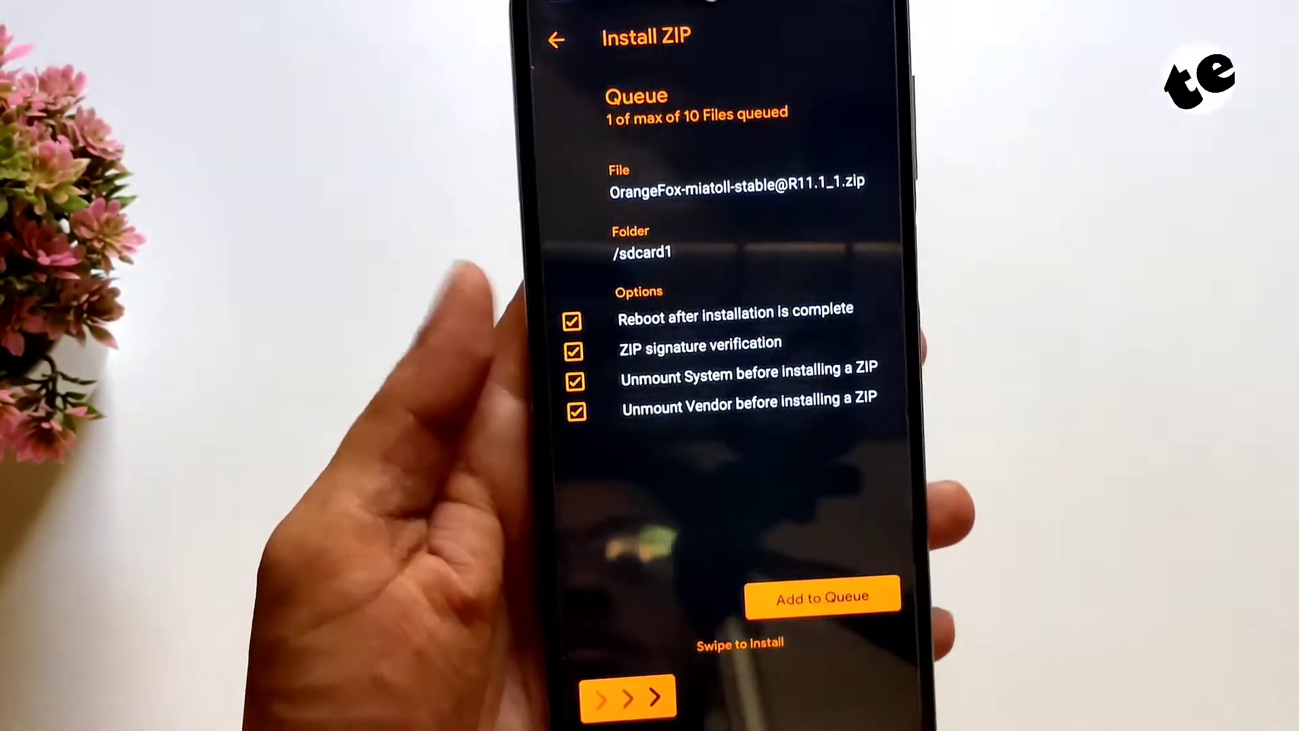
Disable 'Reboot after installation is complete' and swipe to flash the queued R11.1_1 zip.
click(572, 321)
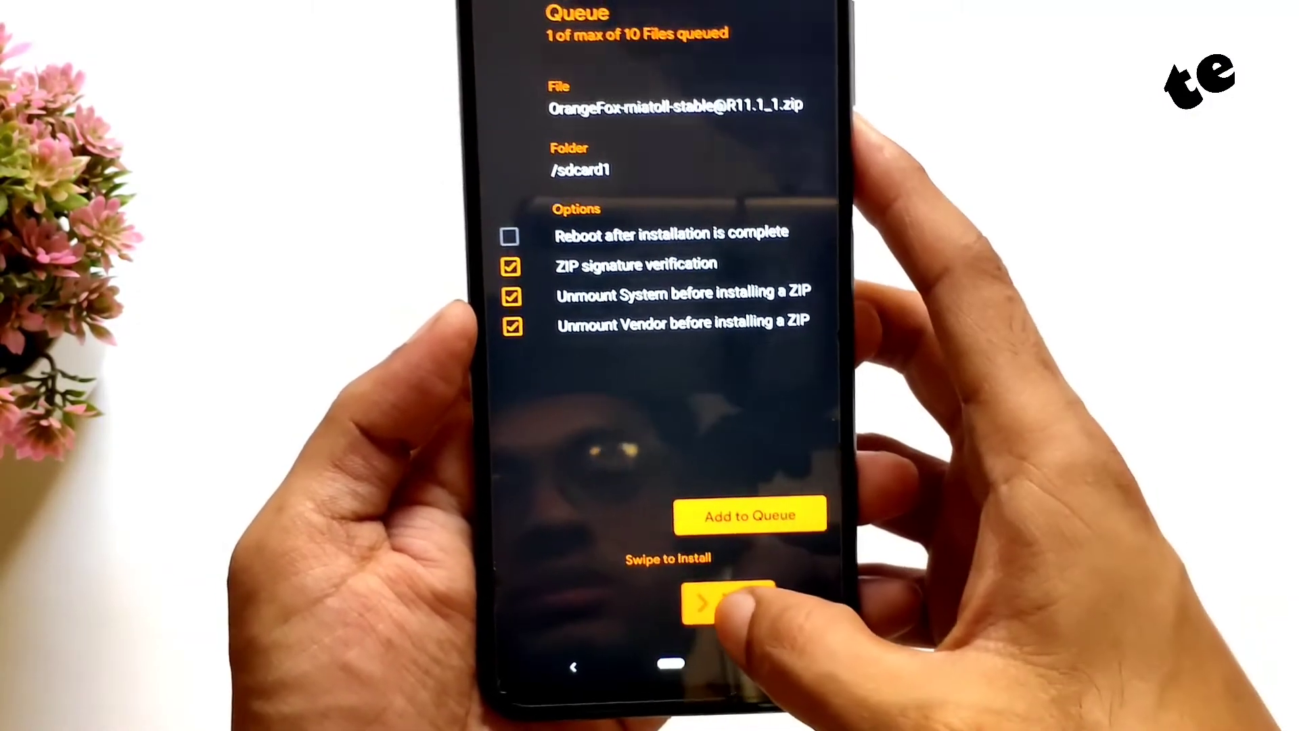
drag(704, 605, 812, 605)
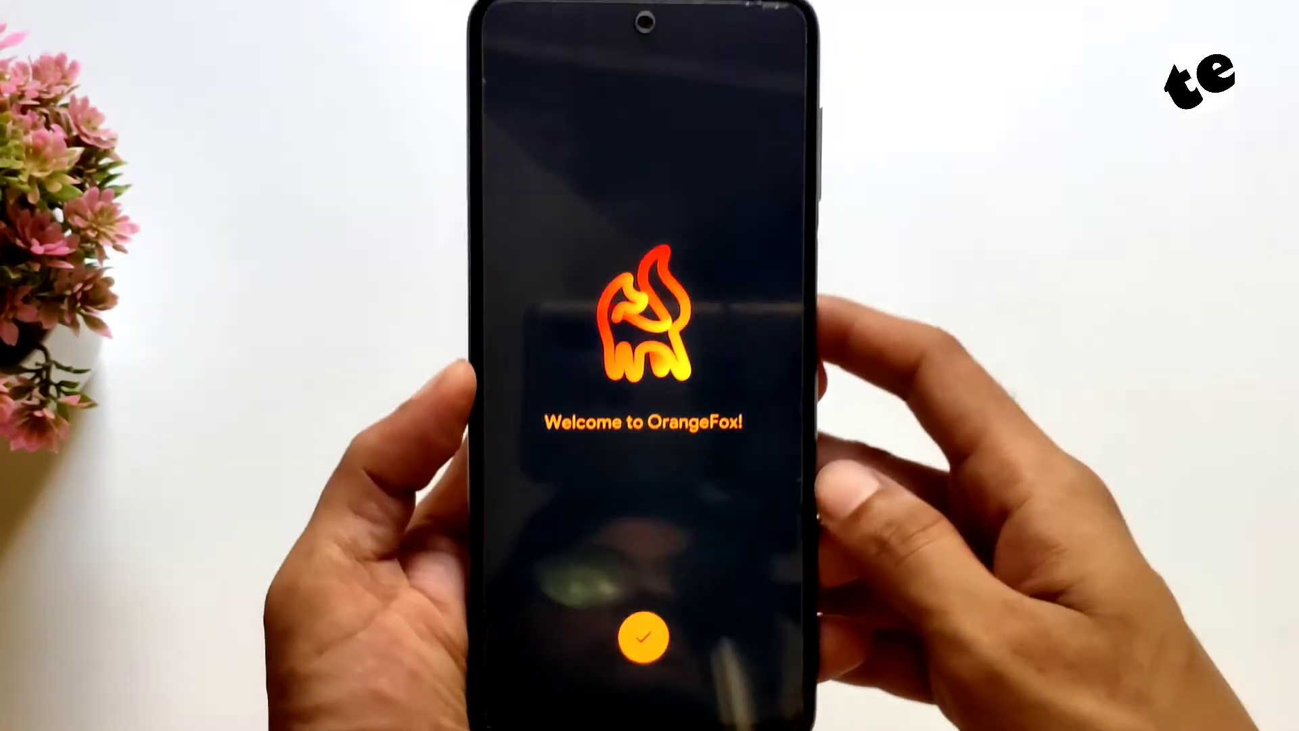
Accept the Welcome to OrangeFox screen of the updated R11.1_1 recovery.
click(645, 637)
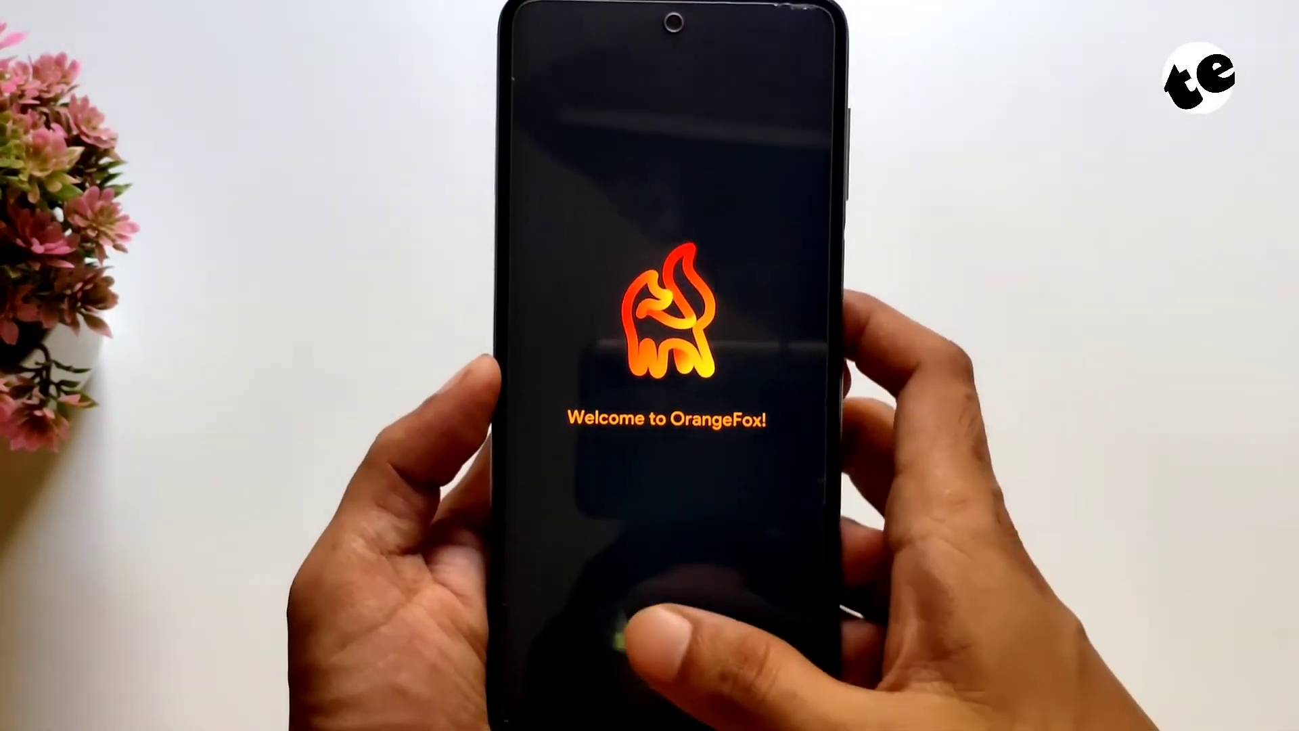